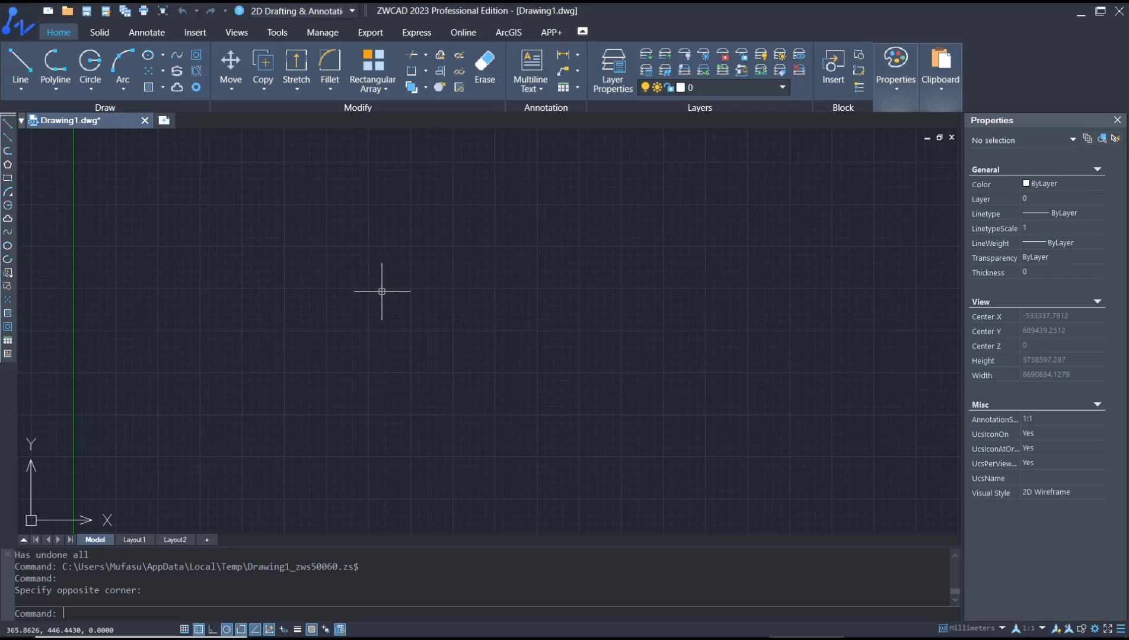
Open the External References palette with XREF and move it to the screen centre
{"action": "type", "text": "xref"}
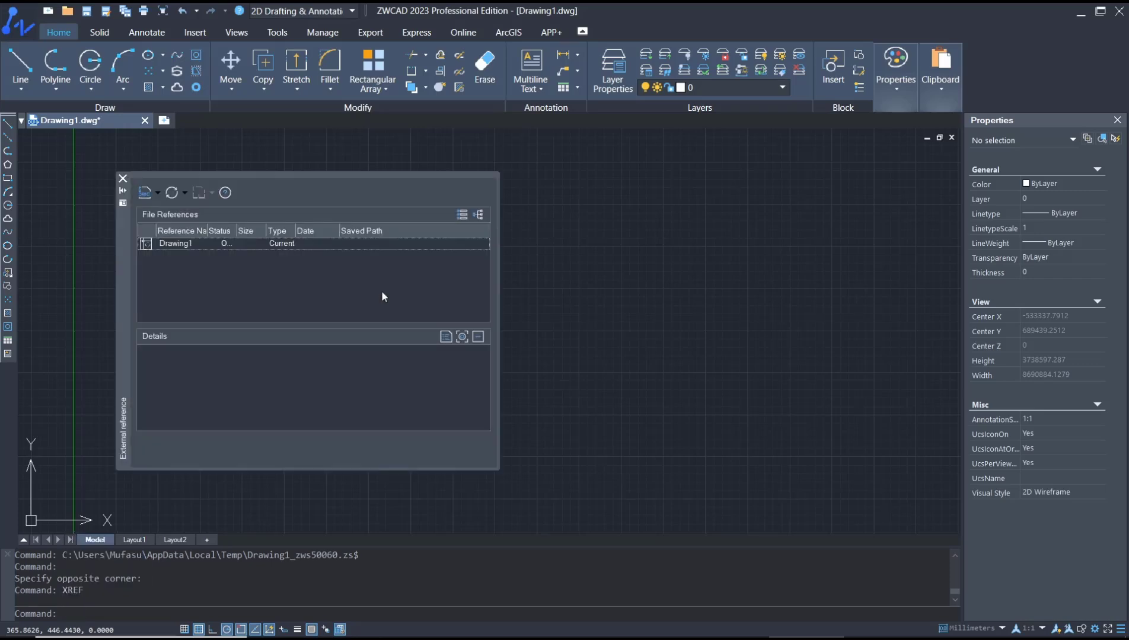
{"action": "left_click_drag", "start_coordinate": [313, 178], "coordinate": [533, 191]}
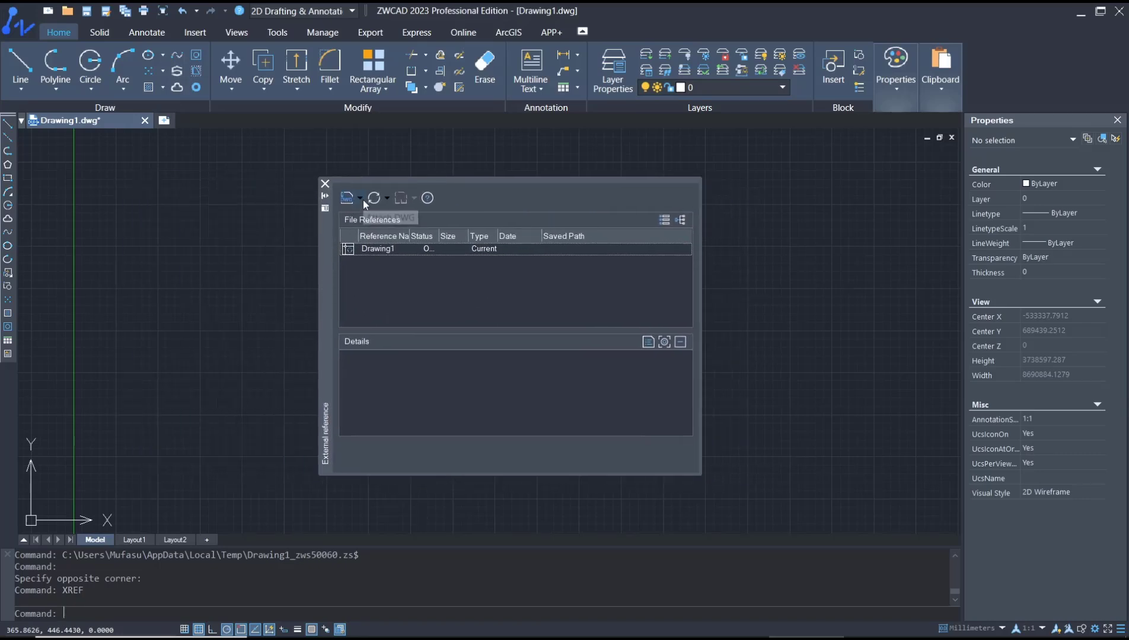
Attach the DWG file 'rumah tinggal 12 x 20 m_.dwg' as an external reference
{"action": "left_click", "coordinate": [349, 198]}
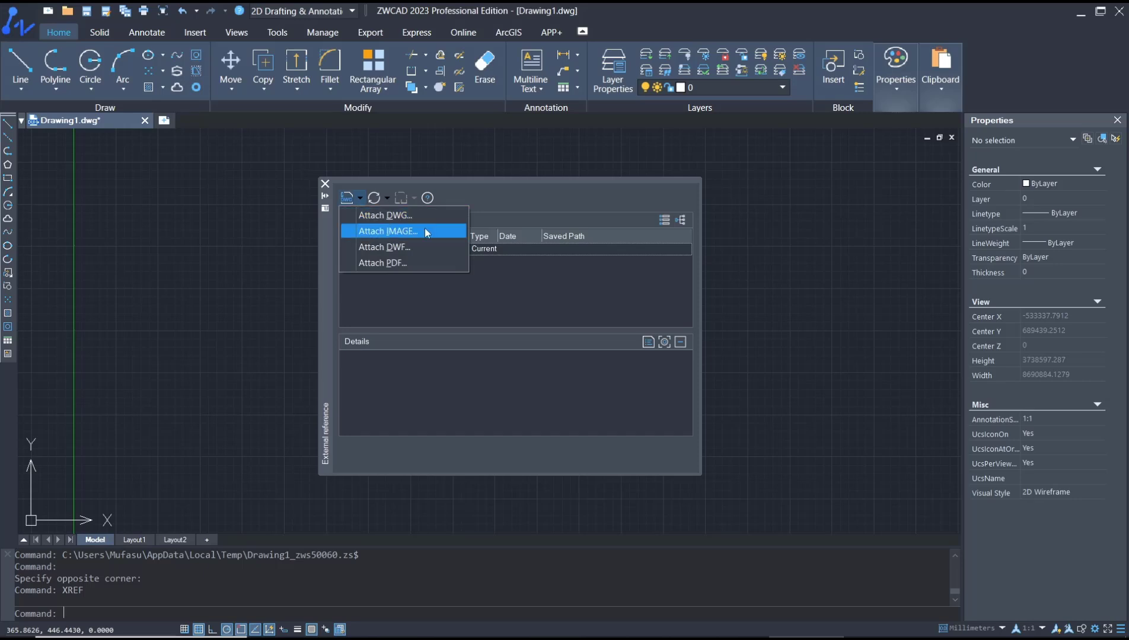
{"action": "mouse_move", "coordinate": [403, 246]}
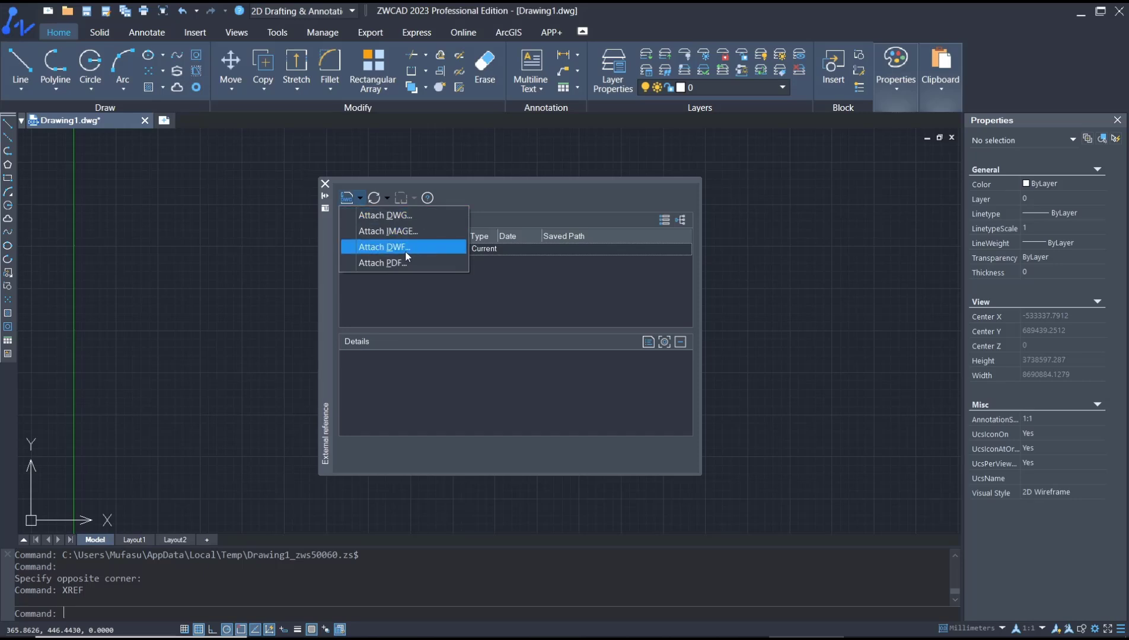
{"action": "mouse_move", "coordinate": [400, 239]}
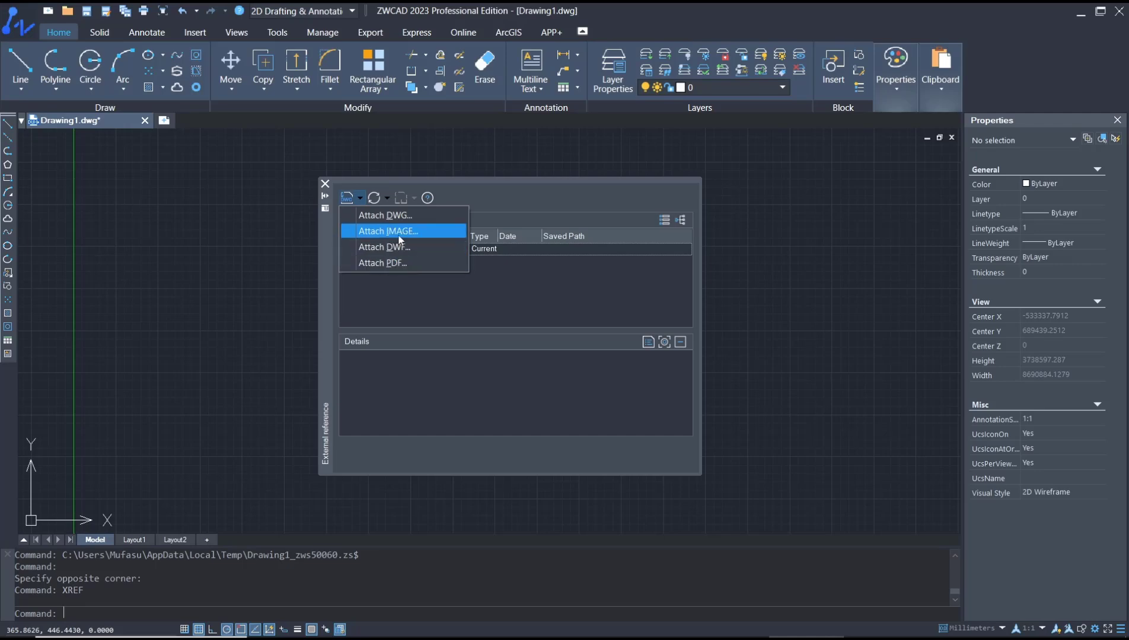
{"action": "left_click", "coordinate": [386, 215]}
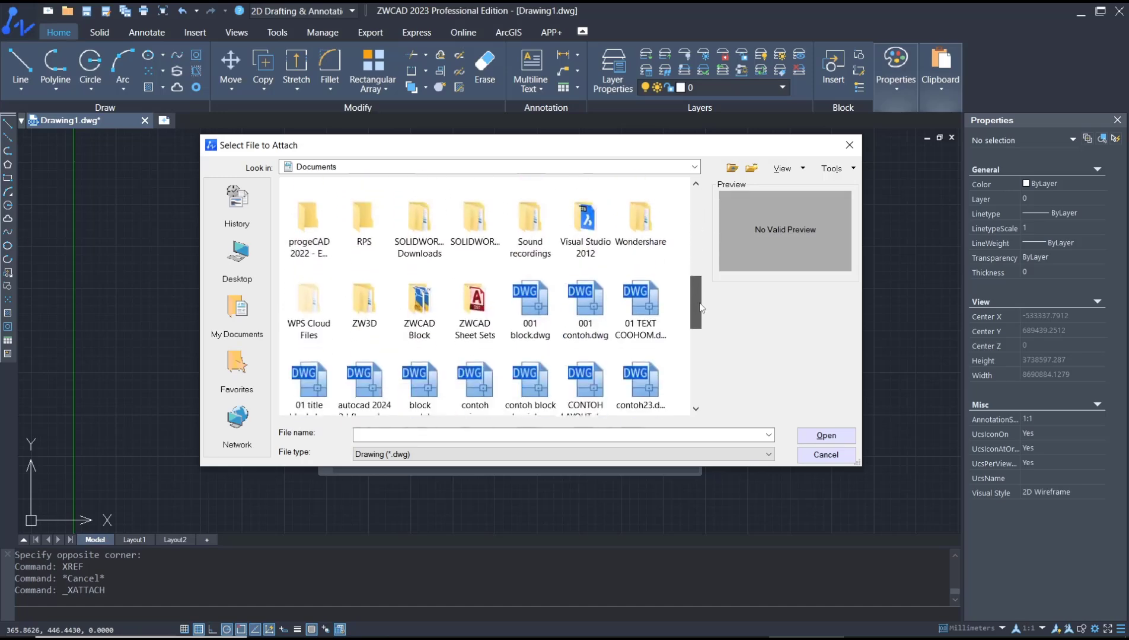
{"action": "left_click", "coordinate": [639, 301]}
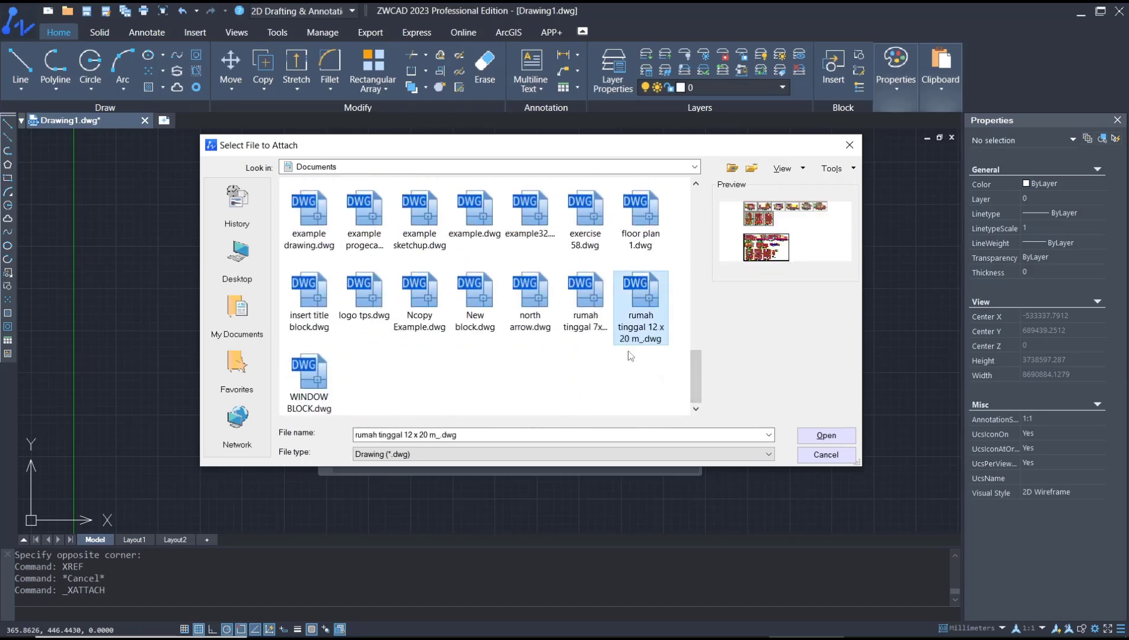
{"action": "left_click", "coordinate": [826, 435]}
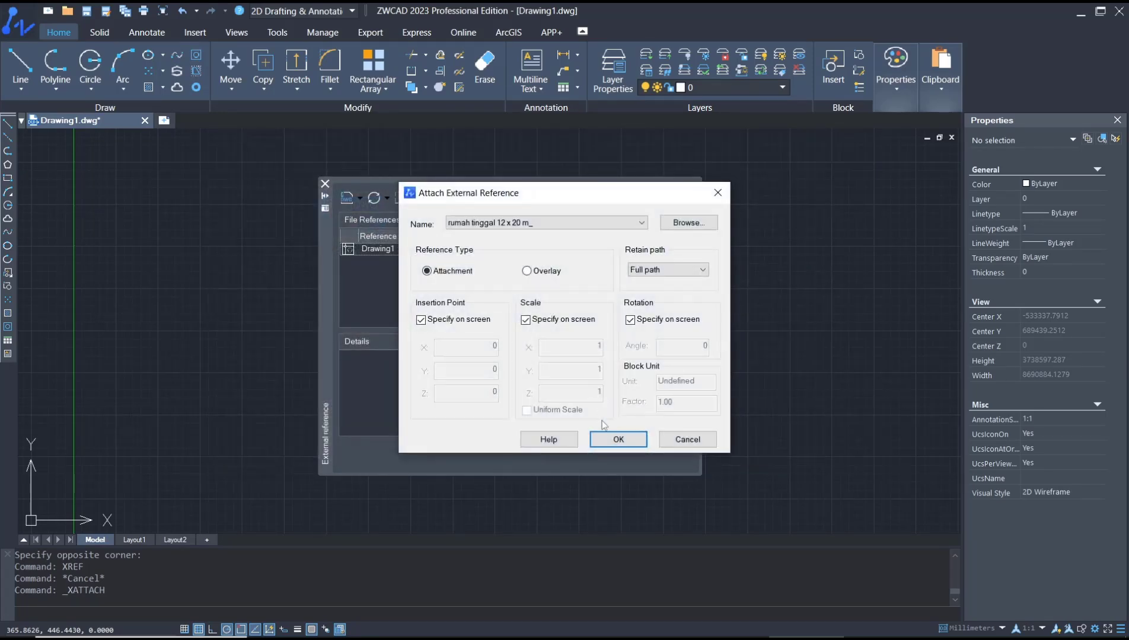
Accept the Attach External Reference settings and place the house plan in Drawing1
{"action": "left_click", "coordinate": [617, 440]}
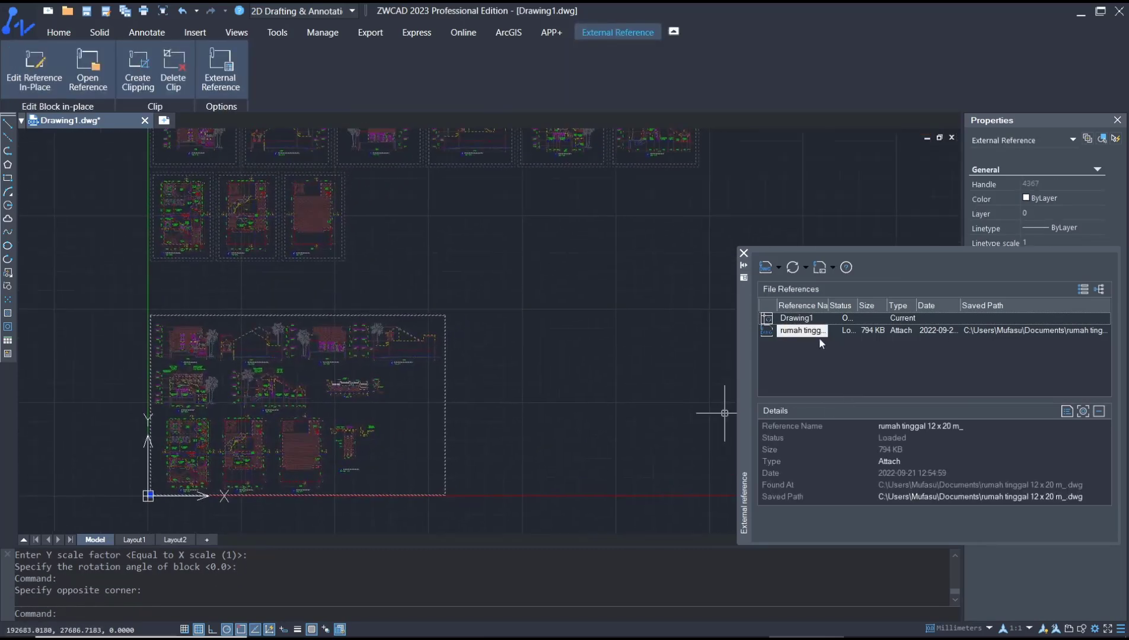
Bind the rumah tinggal 12 x 20 m_ reference using the Bind option
{"action": "right_click", "coordinate": [802, 329]}
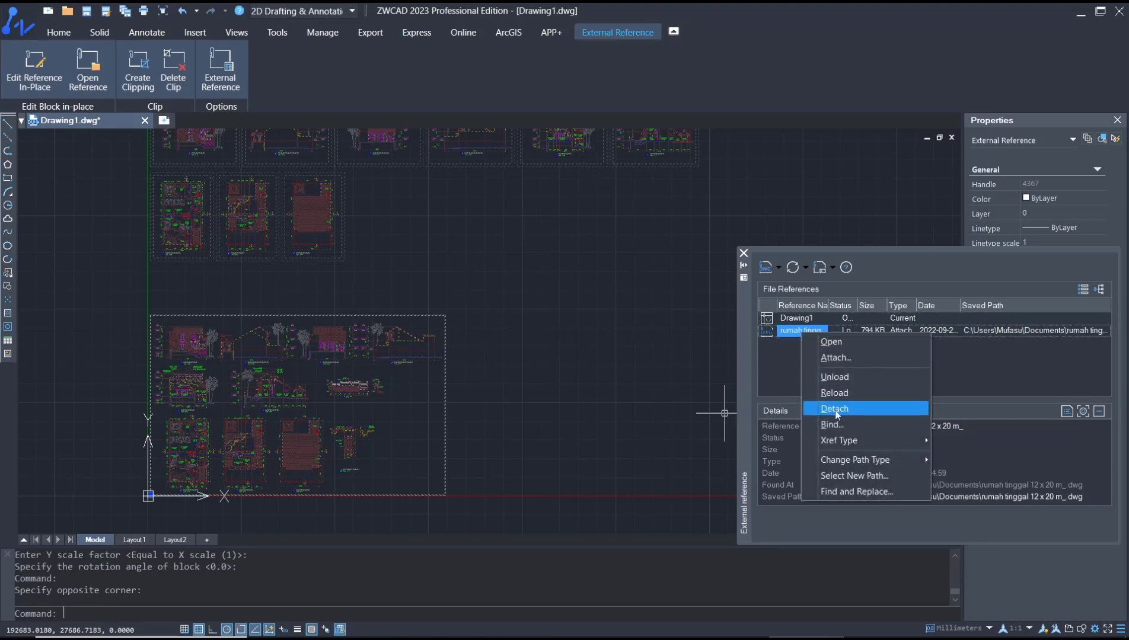
{"action": "left_click", "coordinate": [831, 425]}
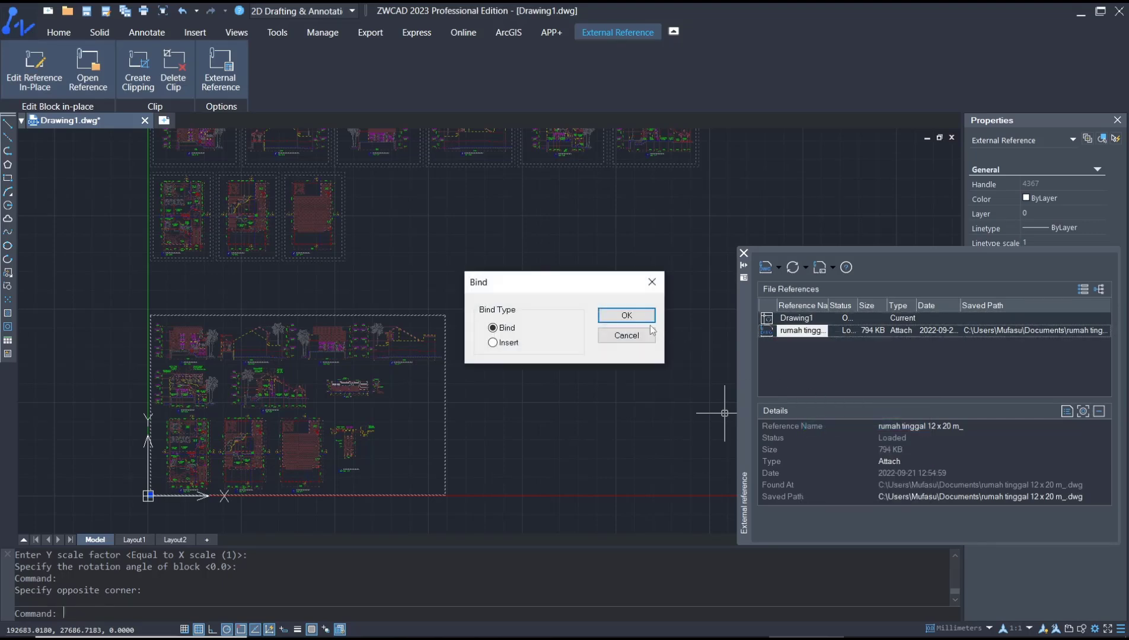
{"action": "left_click", "coordinate": [625, 316]}
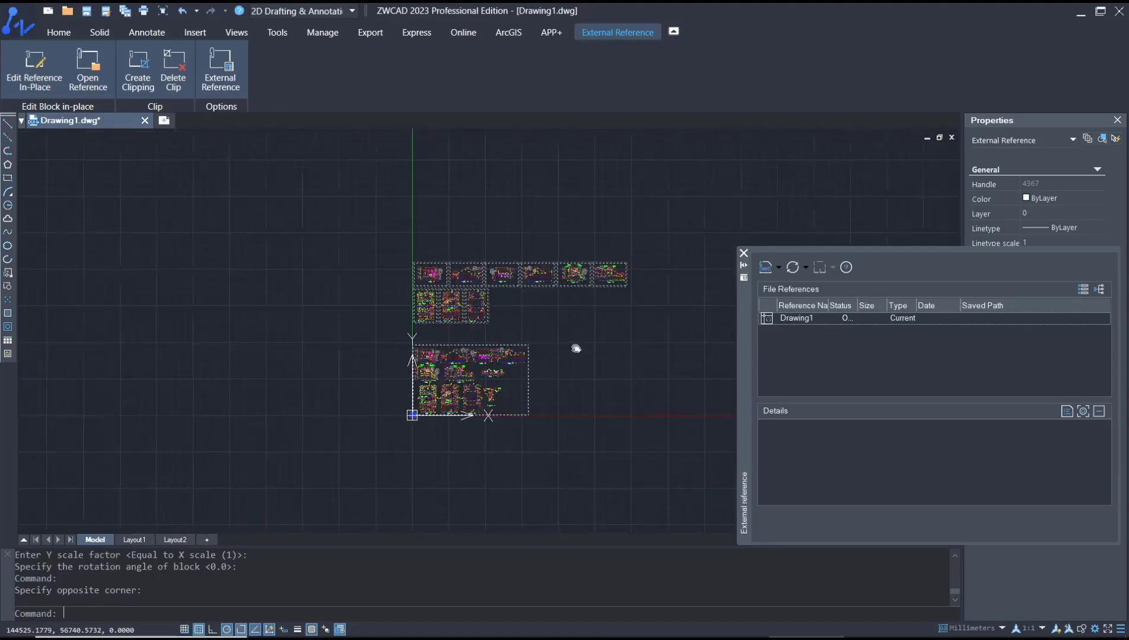
Explode the bound house plan block with EX into individual objects
{"action": "type", "text": "ex"}
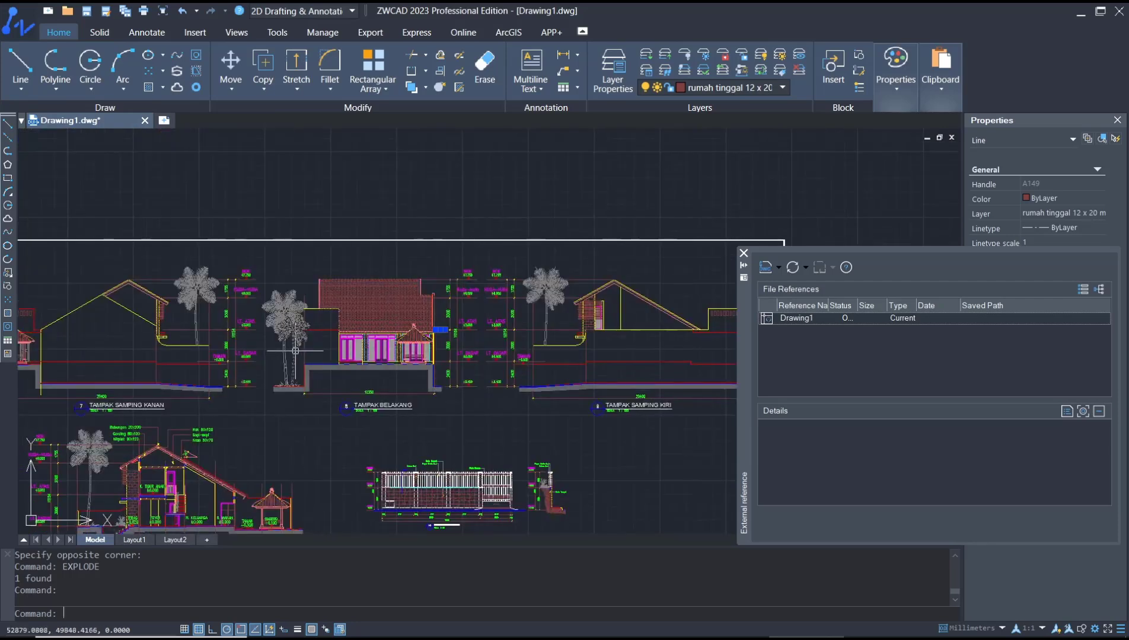
{"action": "mouse_move", "coordinate": [389, 345]}
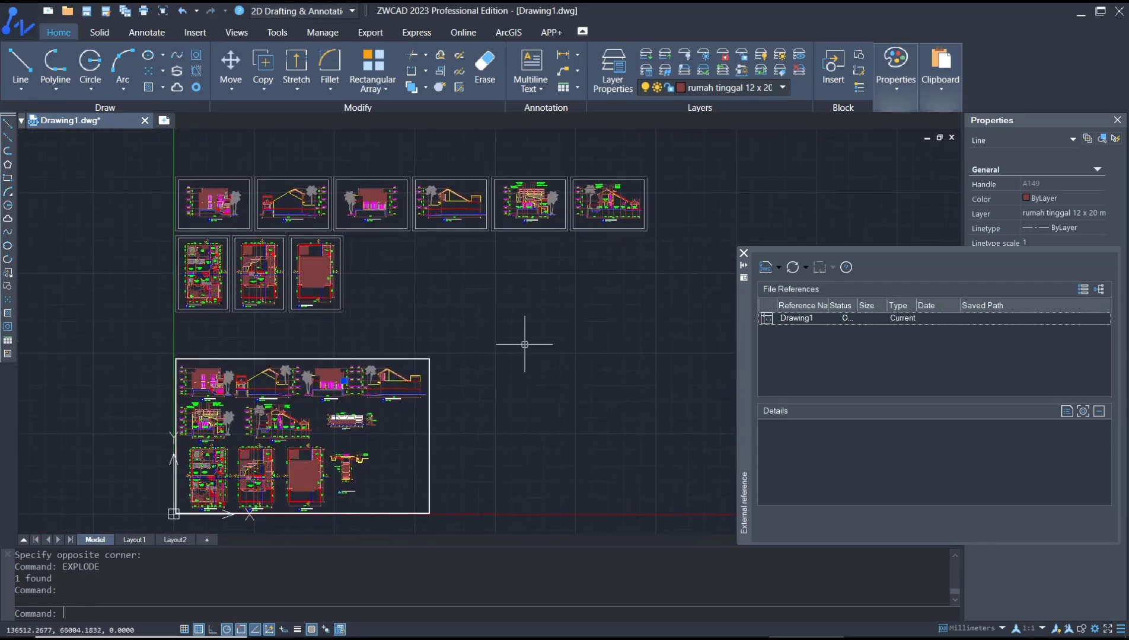
{"action": "mouse_move", "coordinate": [730, 344]}
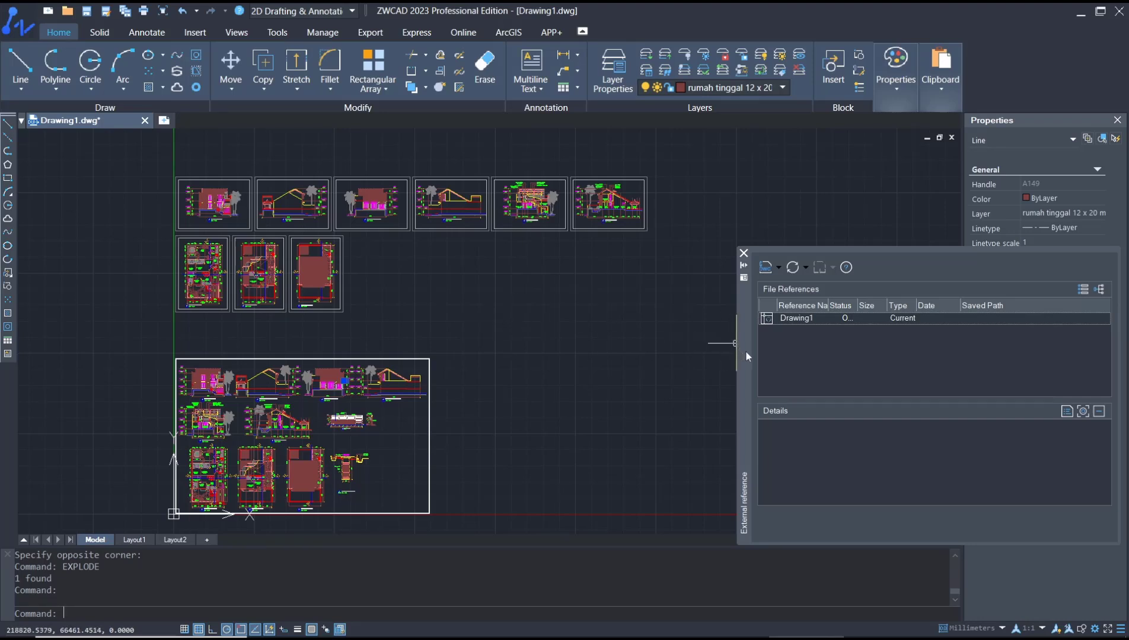